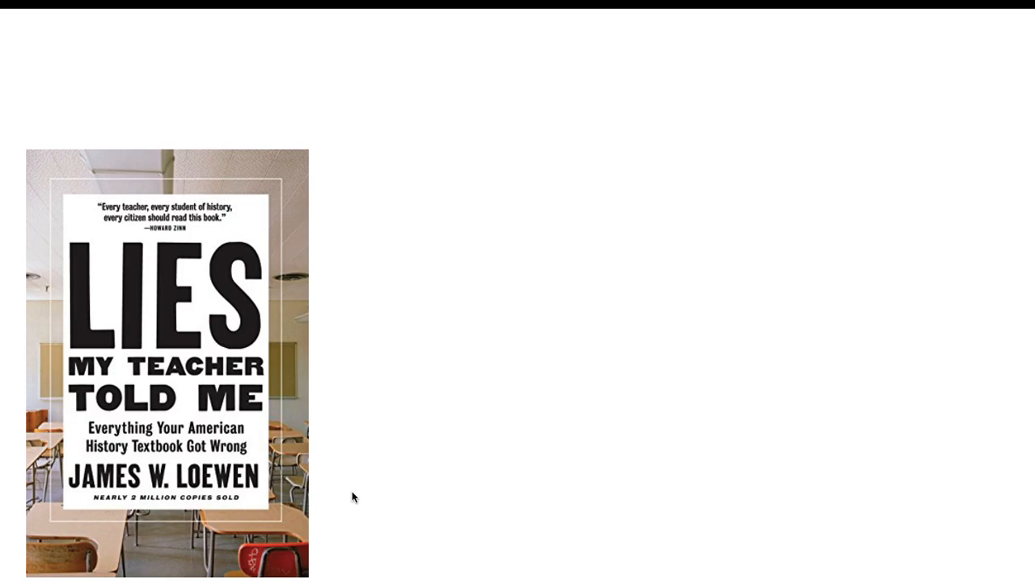
mouse_move(336, 429)
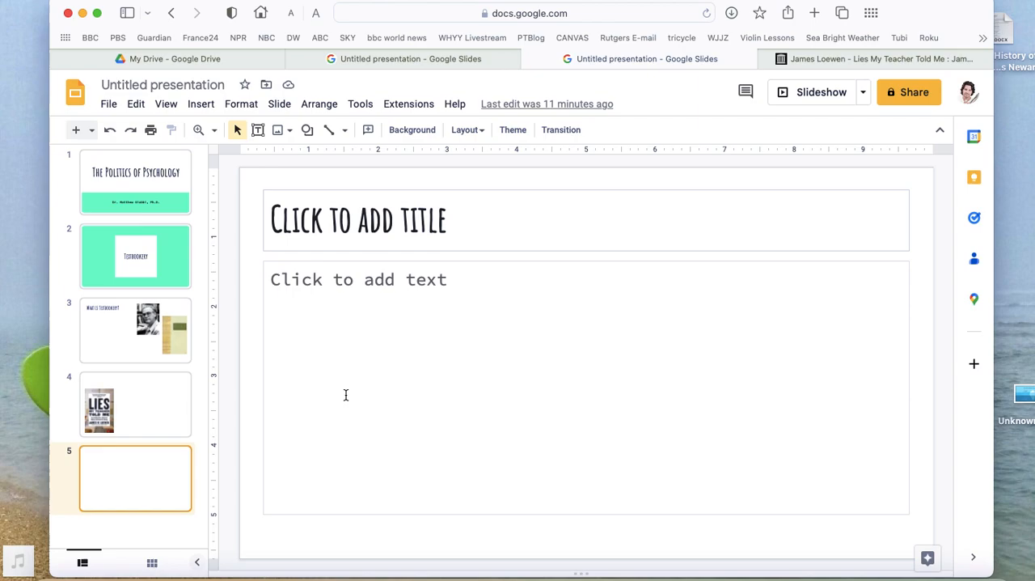
click(630, 58)
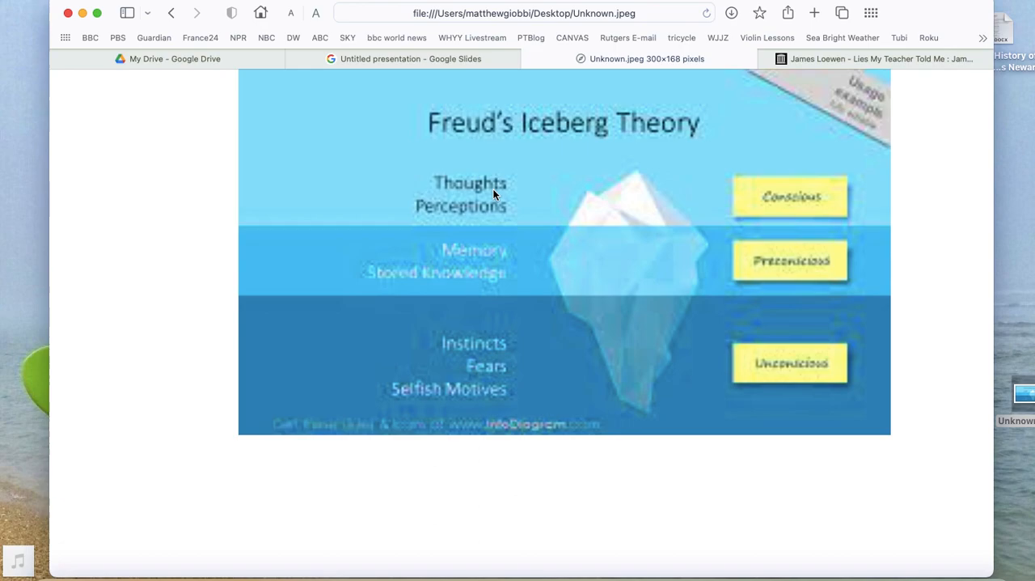
Return to the Google Slides presentation from the iceberg image tab
click(414, 58)
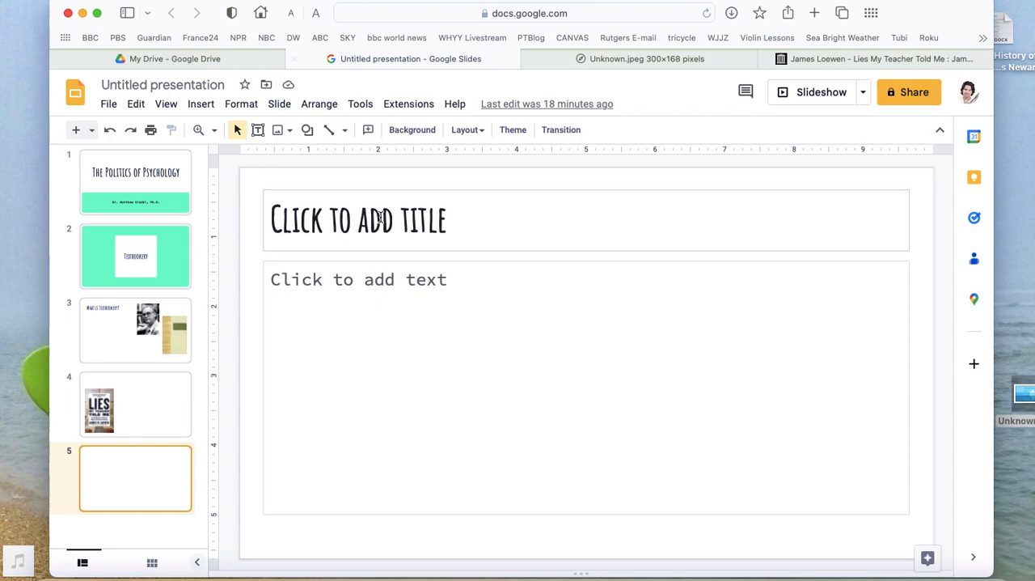